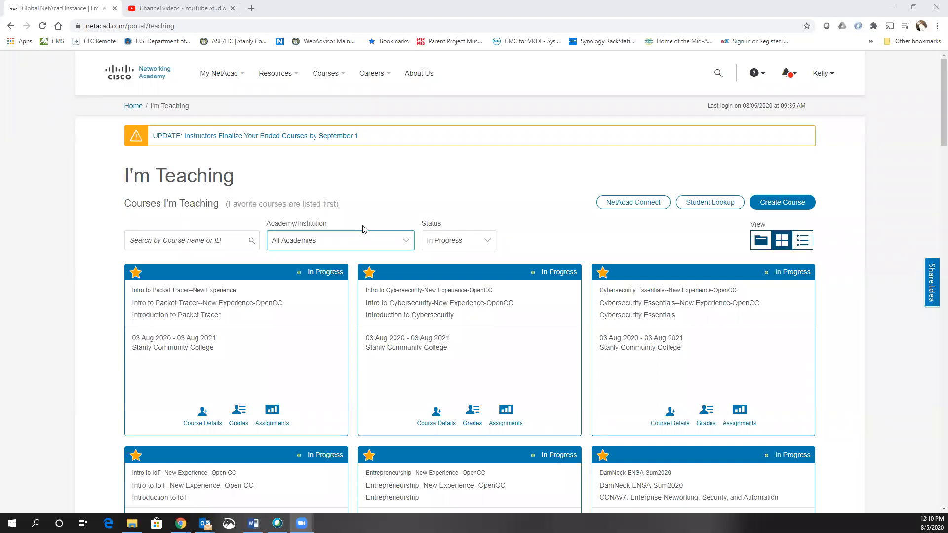
Step: Browse the I'm Teaching list, keep the All Academies filter, and reach the Intro to IoT course card
scroll("down", 3)
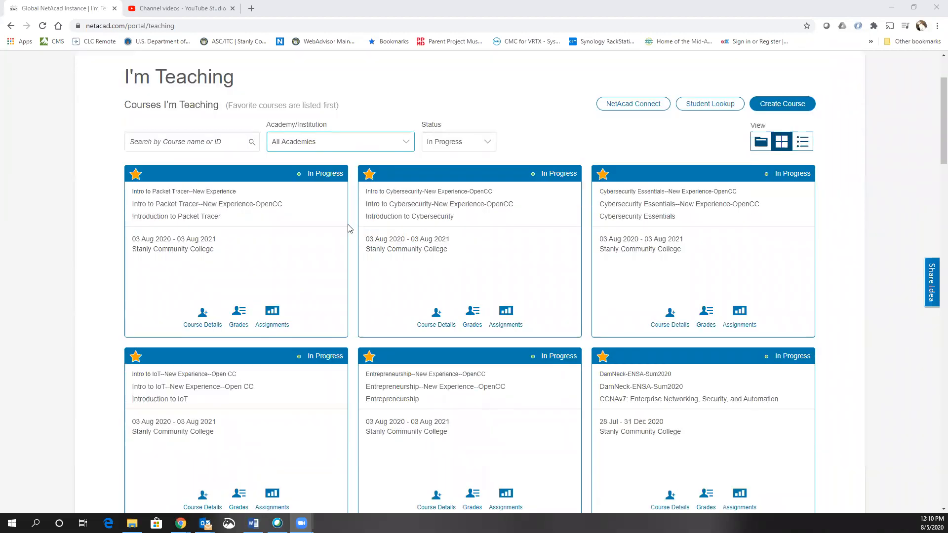
scroll("down", 3)
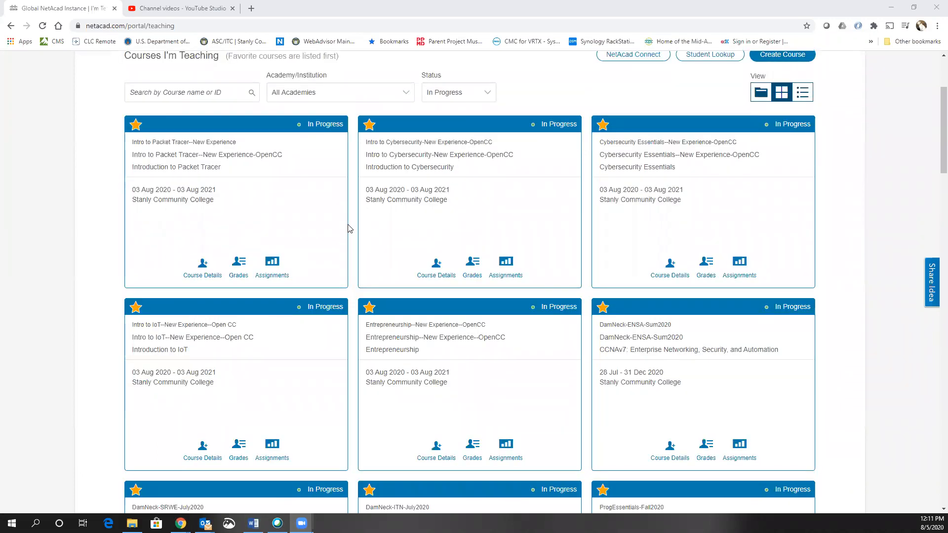
mouse_move(269, 320)
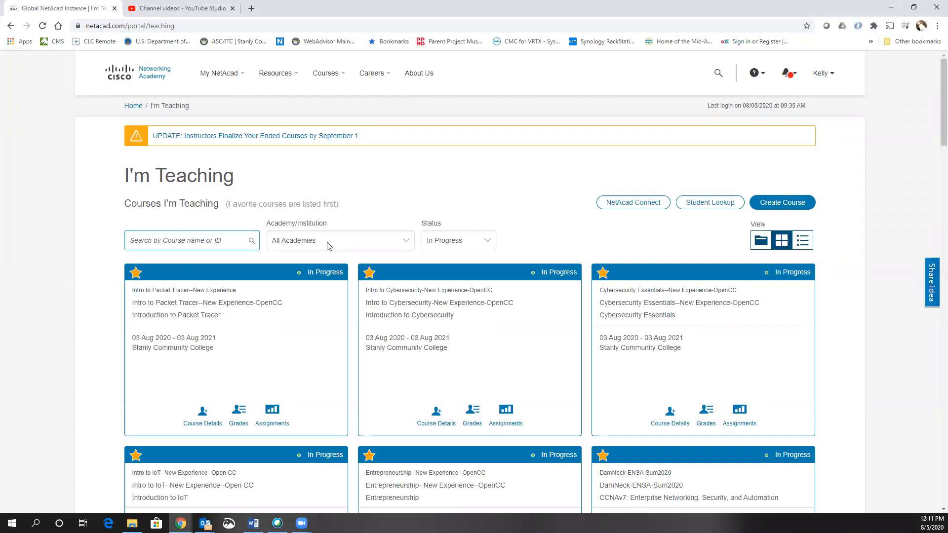
left_click(340, 240)
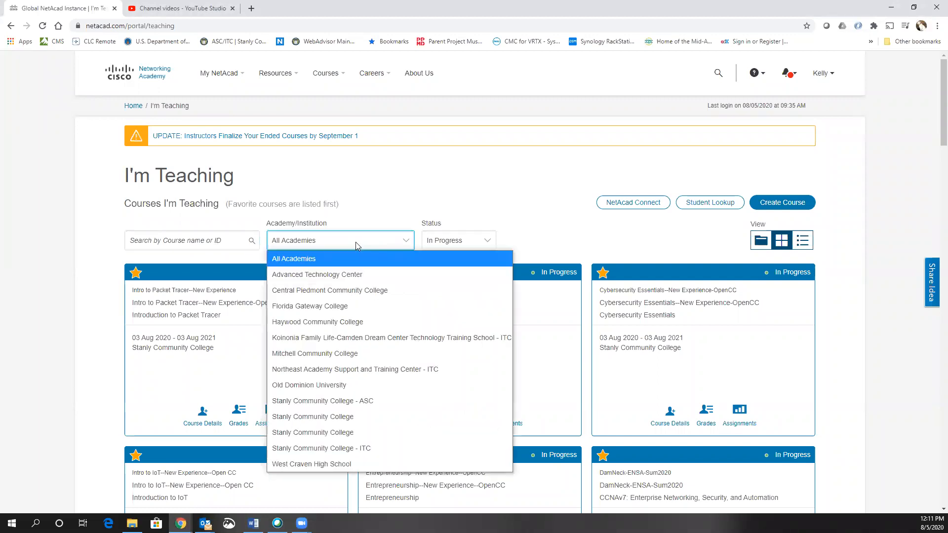
left_click(293, 257)
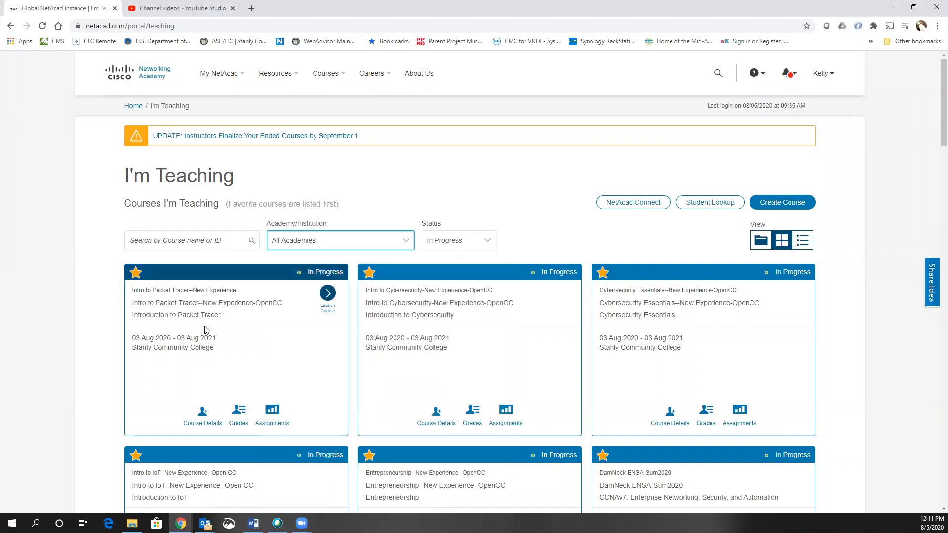
scroll("down", 3)
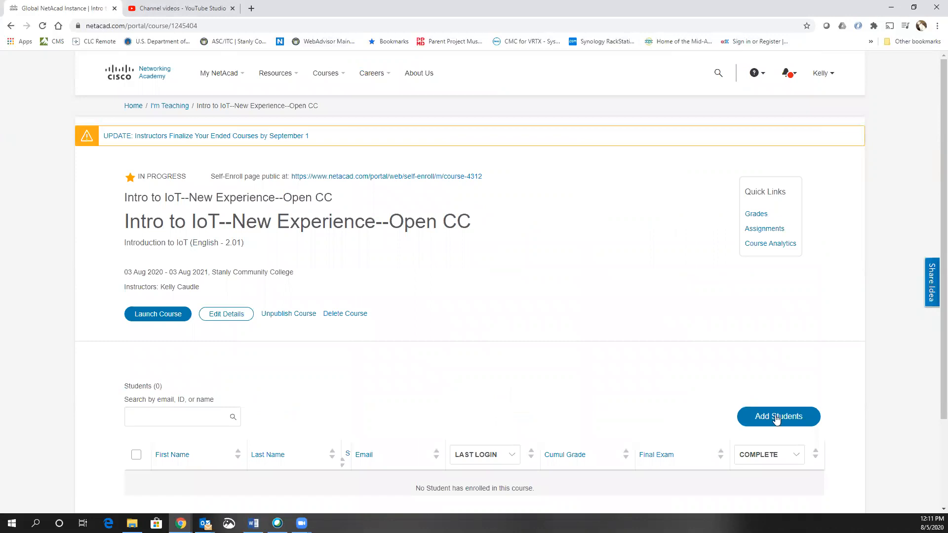
Step: From the course page's Add Students options, go to the individual Add Student page
left_click(778, 416)
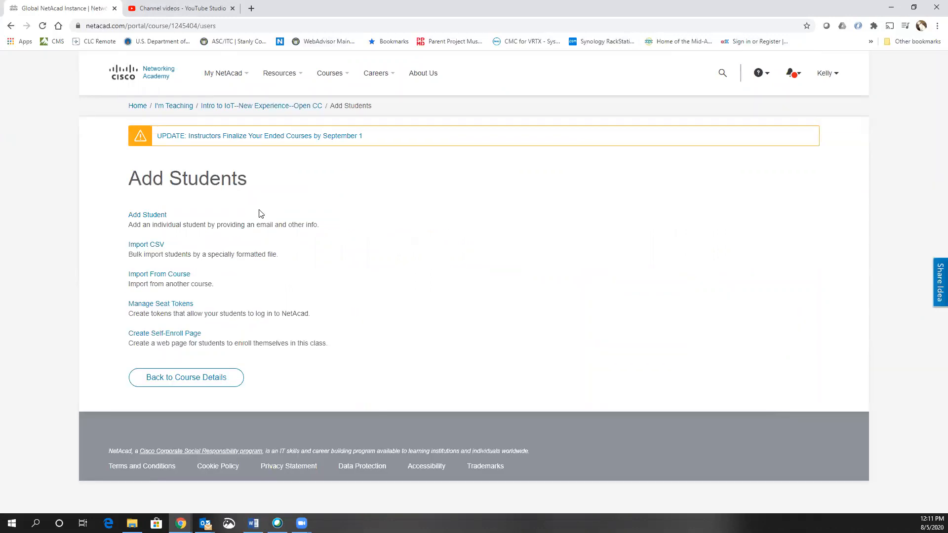
mouse_move(360, 219)
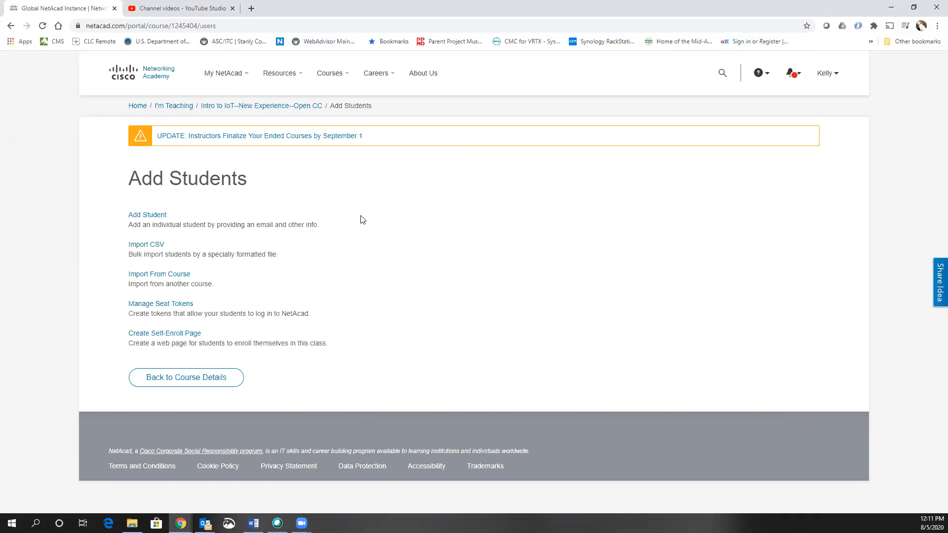
left_click(147, 214)
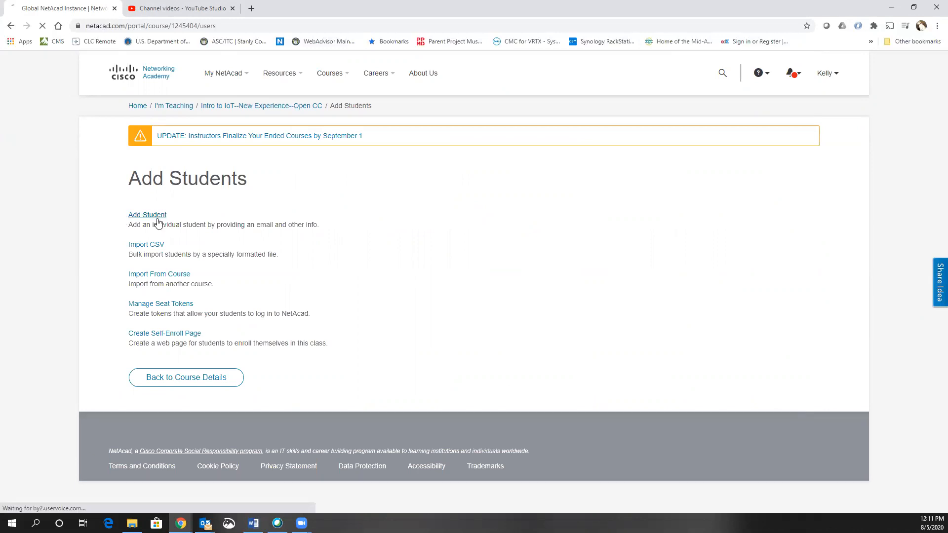
left_click(147, 214)
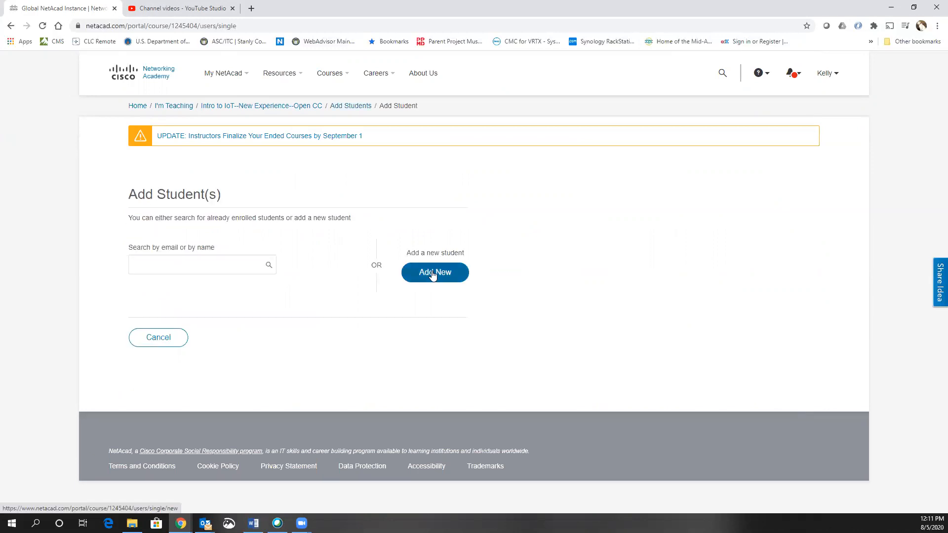
Step: Start the Add New Student form and point out its student ID, first name and heading
left_click(435, 273)
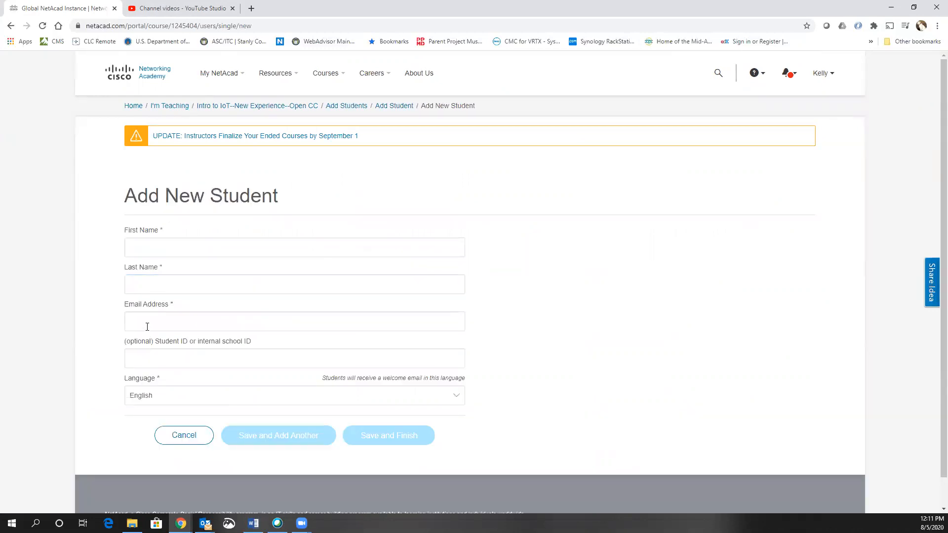
left_click(294, 358)
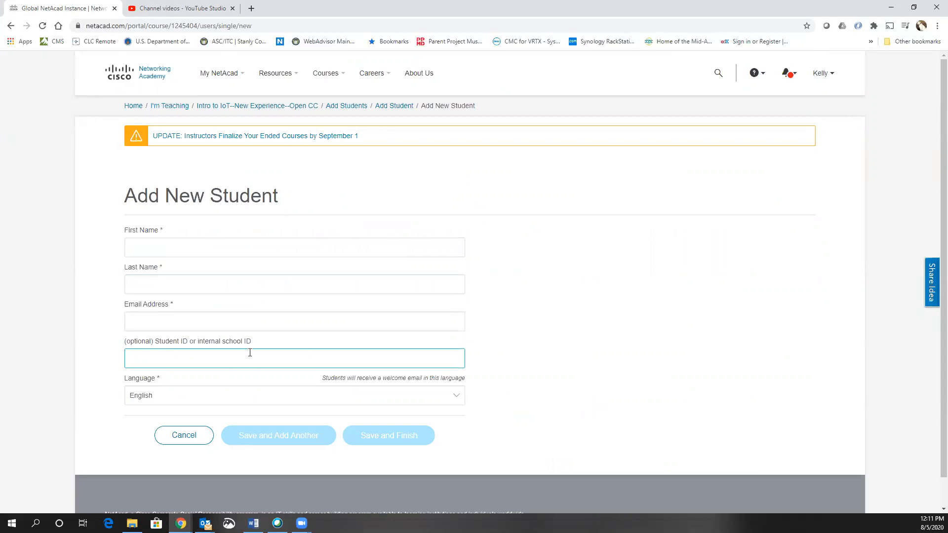
left_click(294, 247)
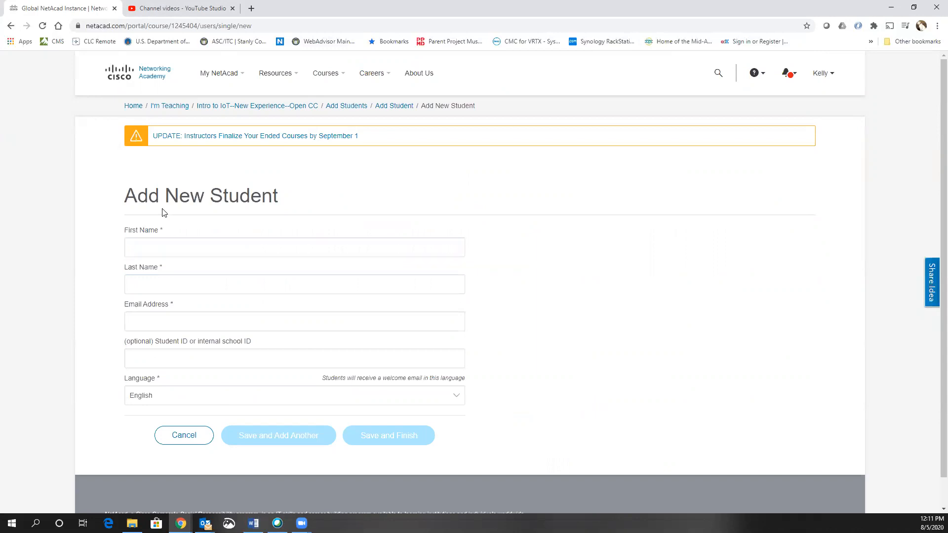
mouse_move(165, 211)
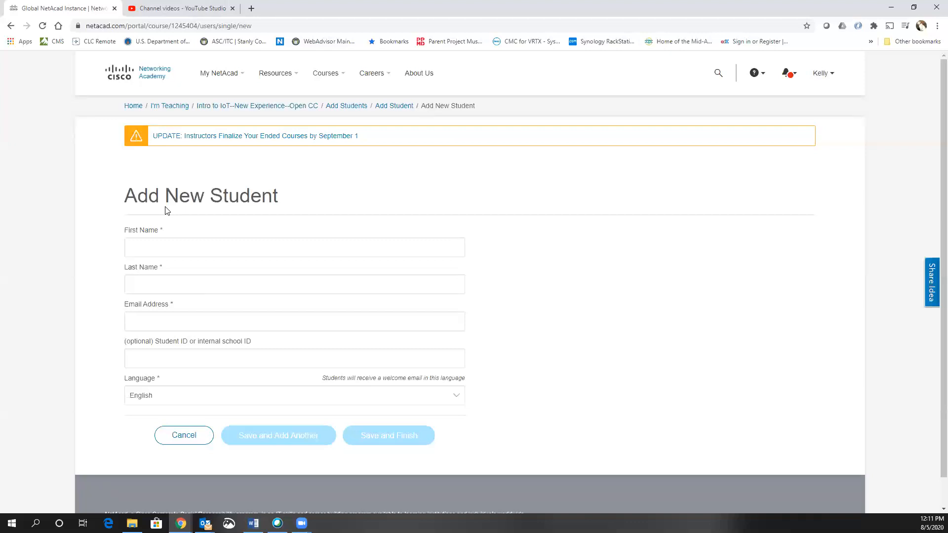
triple_click(200, 196)
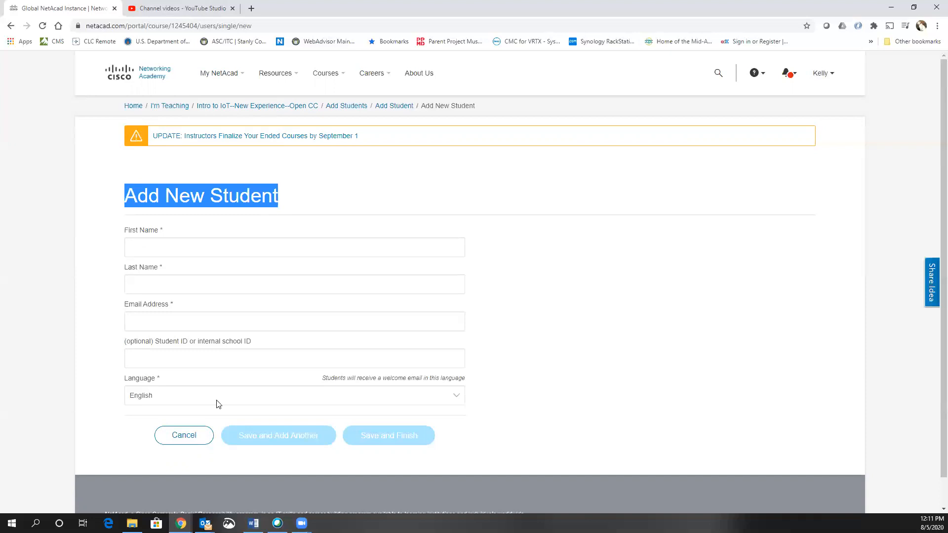
mouse_move(209, 313)
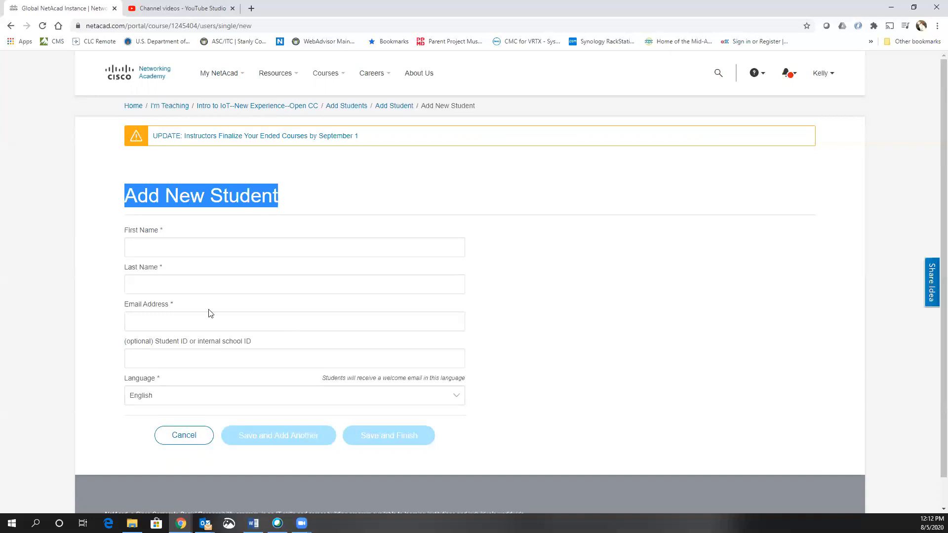
Step: Attempt Save and Finish on the empty form to reveal required fields, then cancel it
left_click(294, 246)
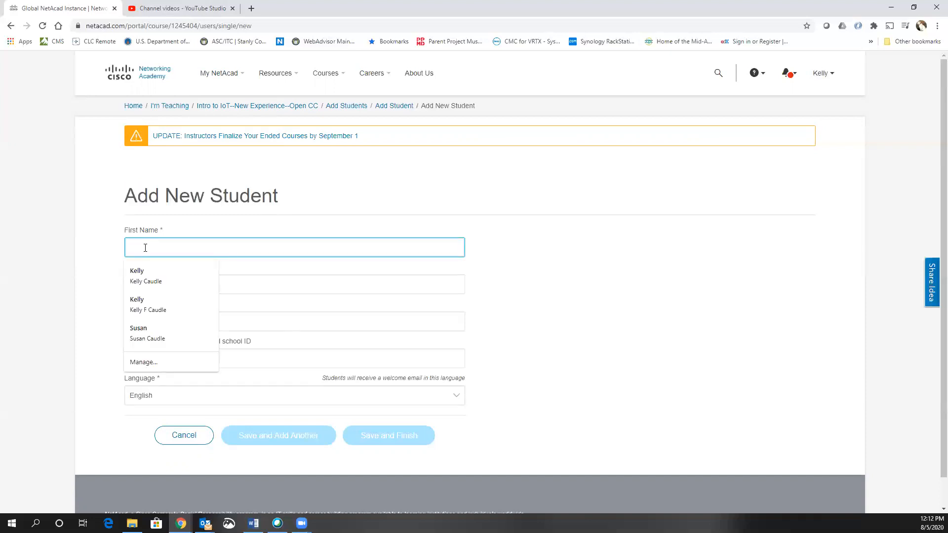
left_click(294, 337)
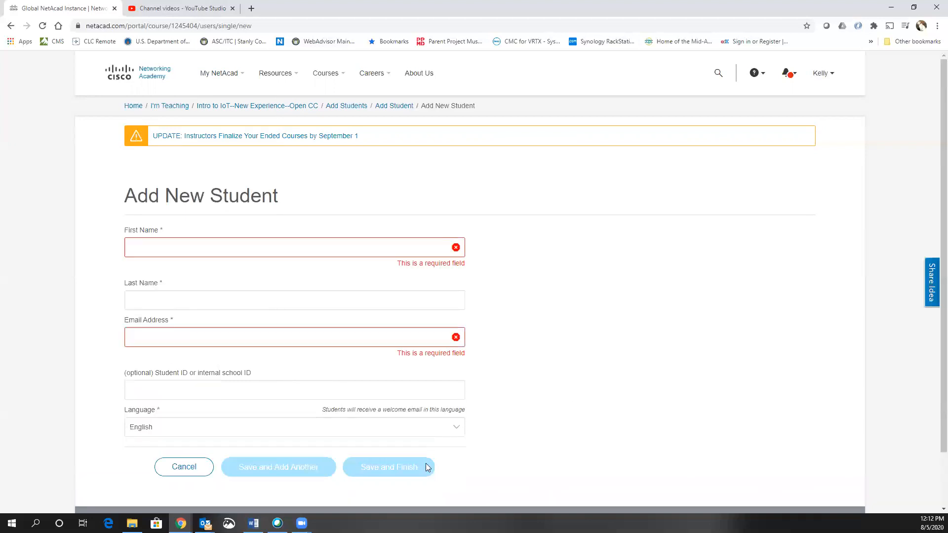
mouse_move(162, 470)
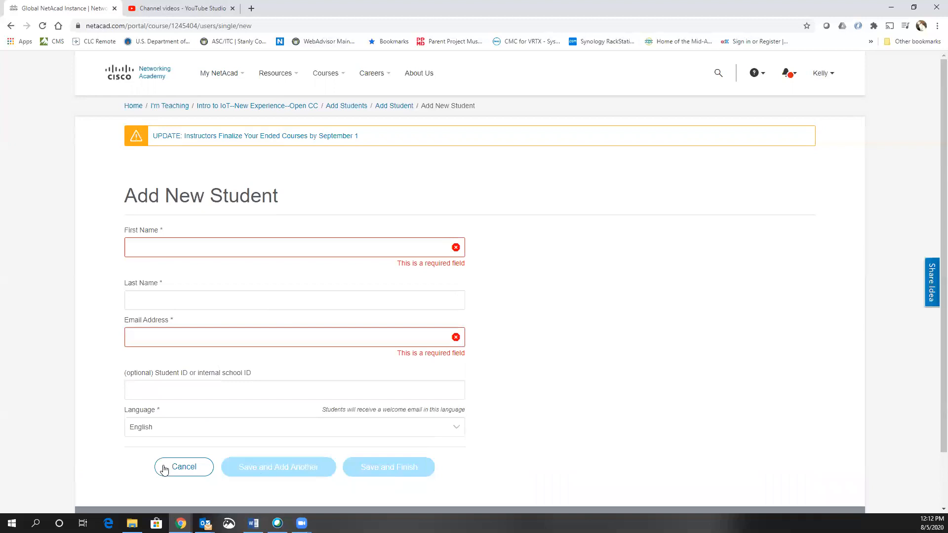
left_click(183, 467)
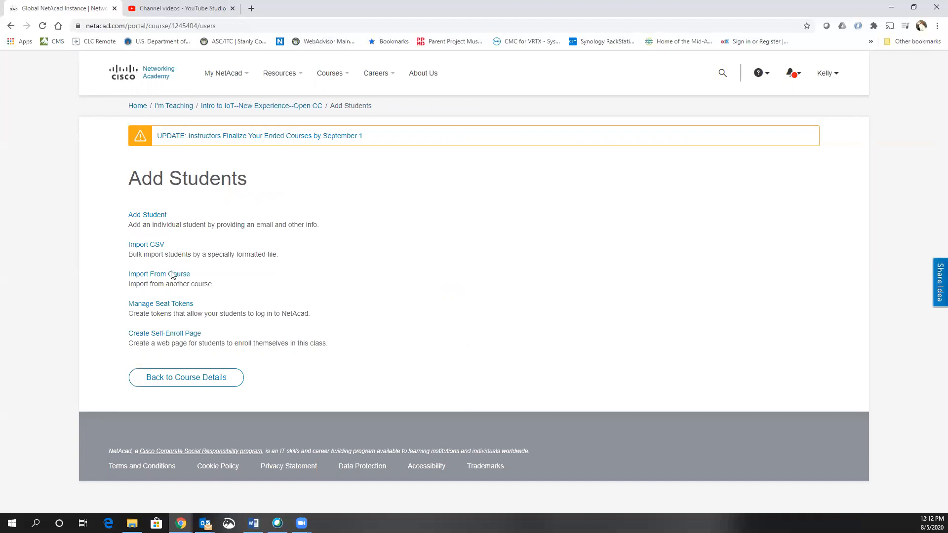
mouse_move(146, 243)
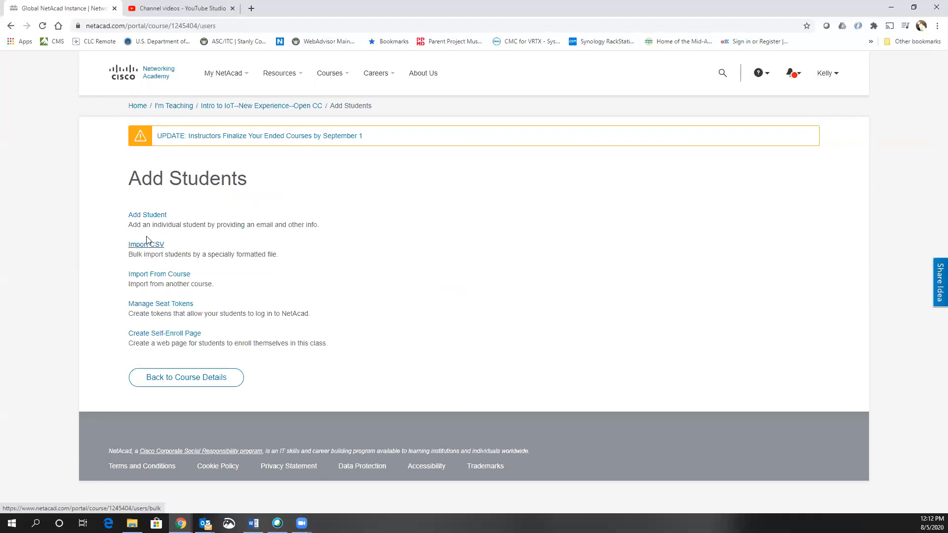
left_click(146, 244)
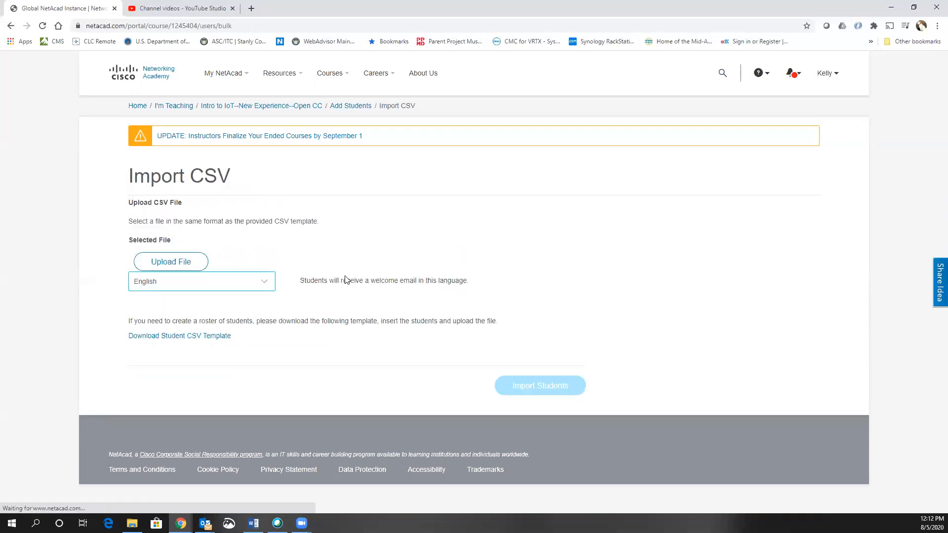
mouse_move(179, 335)
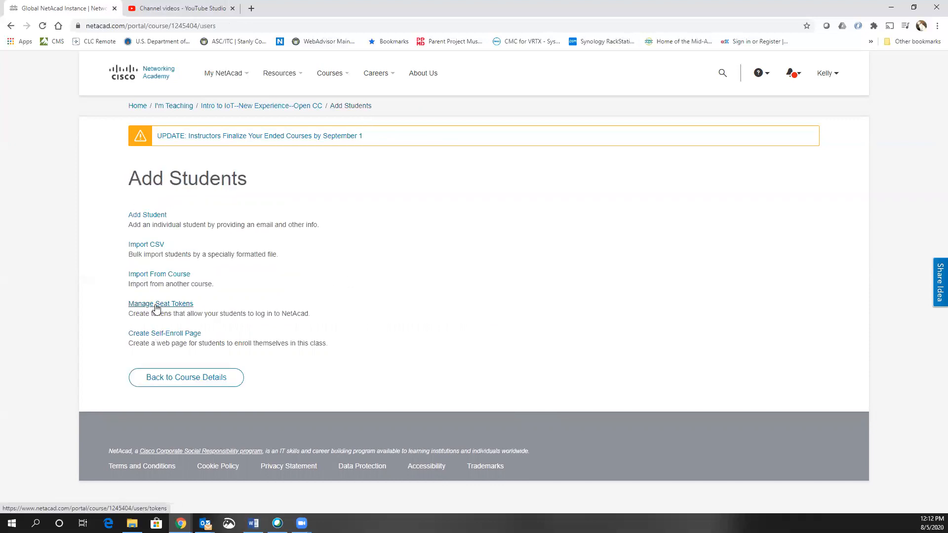
Step: Enter 2 seats on Manage Seat Tokens and generate the tokens
left_click(160, 303)
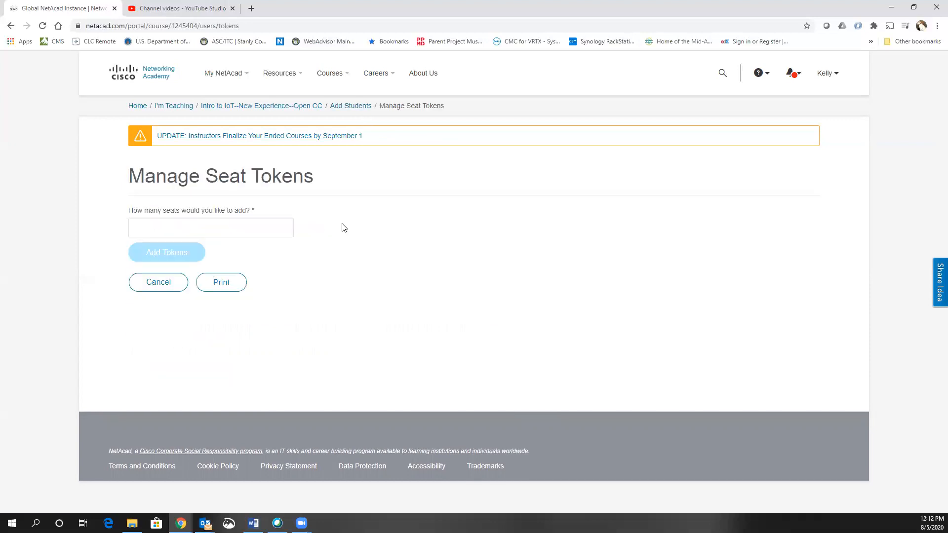
type("2")
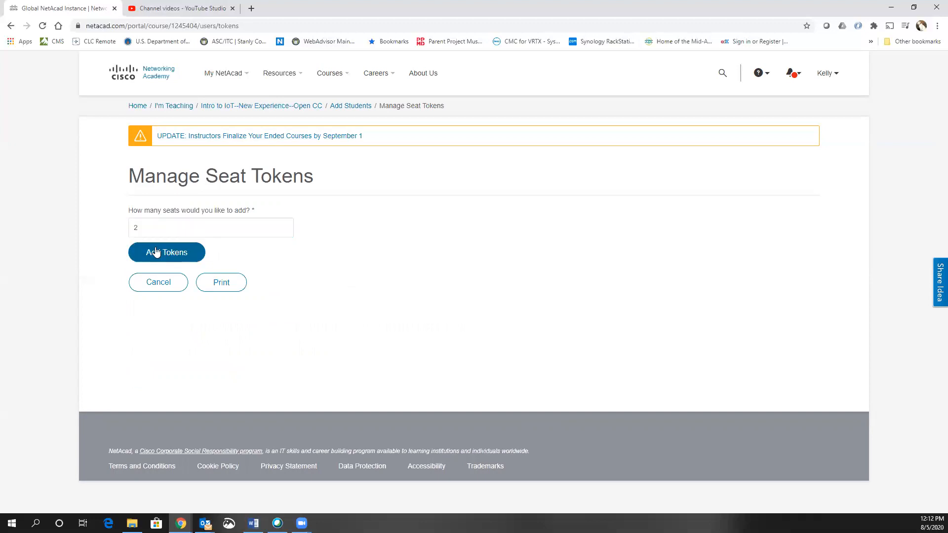
left_click(166, 252)
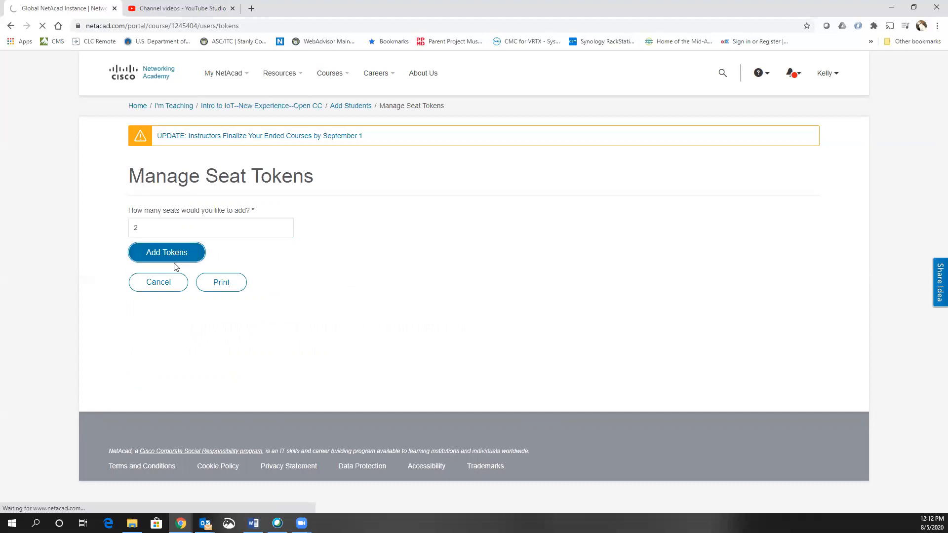
left_click(166, 251)
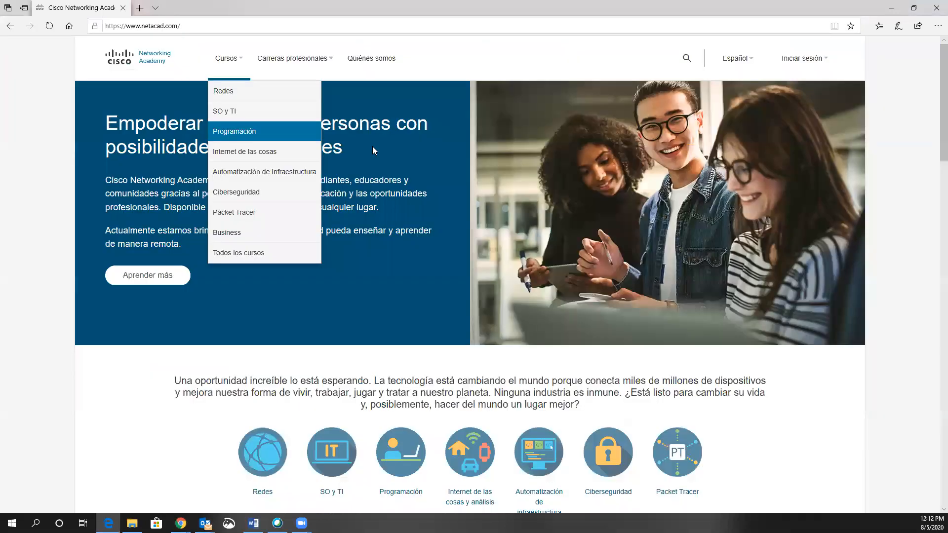
Step: Switch the public homepage to English, then from a new netacad.com tab reach Log In > Redeem Seat Token
left_click(735, 58)
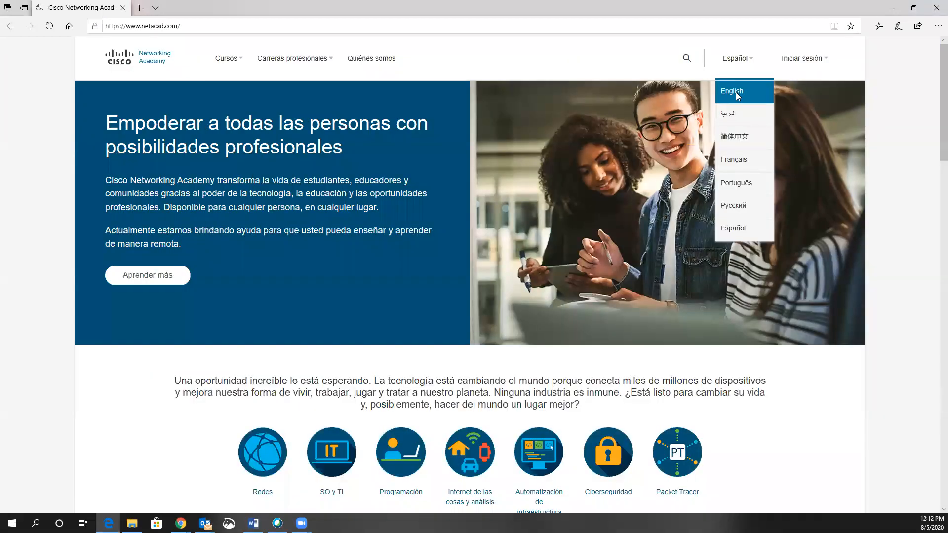
left_click(803, 58)
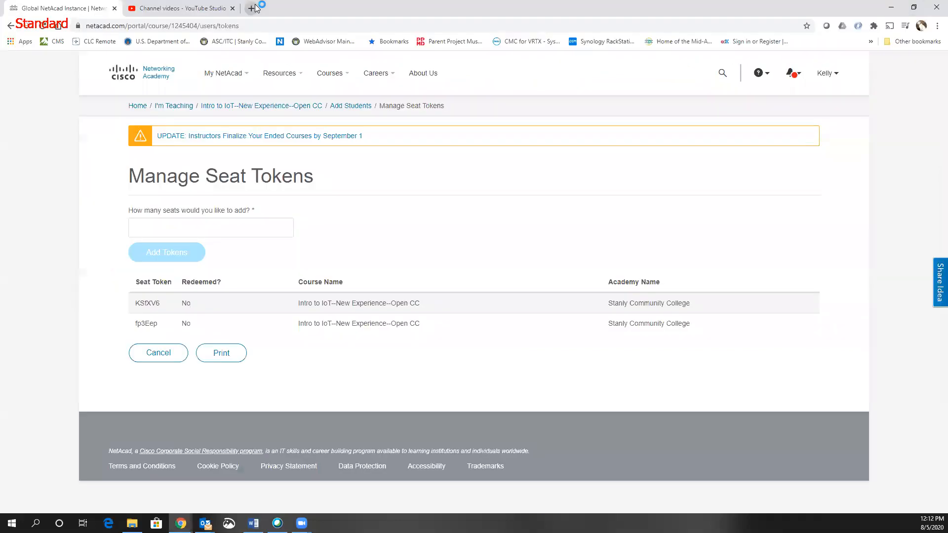
left_click(271, 8)
type("netacad.com")
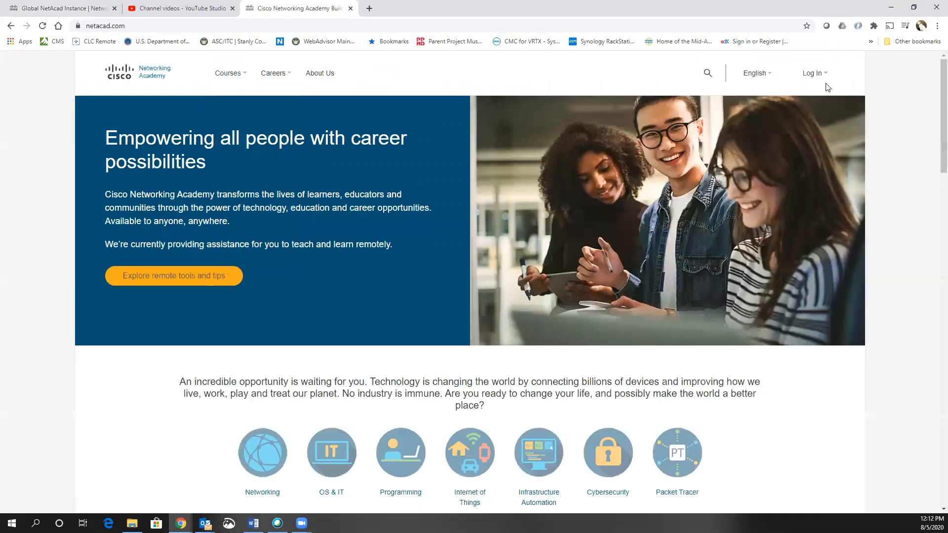
left_click(812, 72)
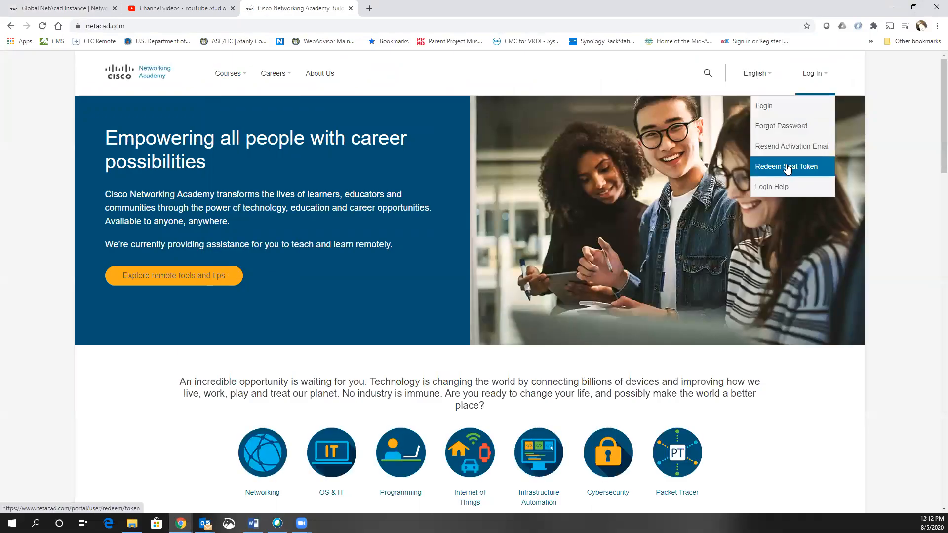
left_click(787, 166)
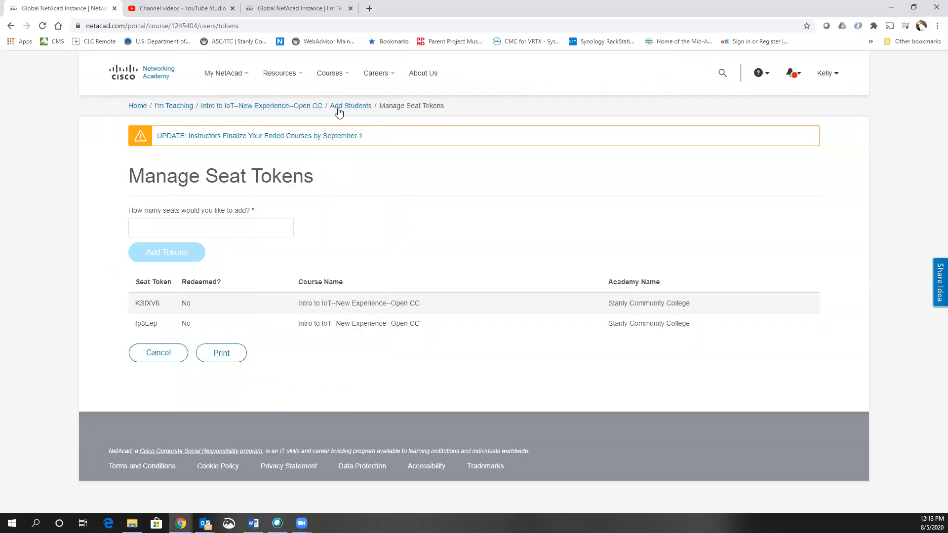
Step: Follow the Add Students breadcrumb back to the course's Add Students overview
left_click(349, 106)
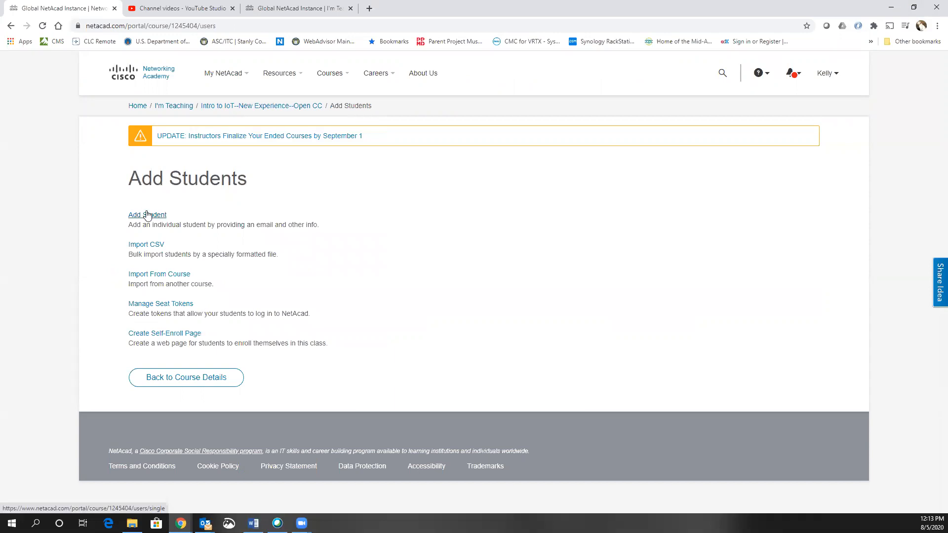
mouse_move(146, 251)
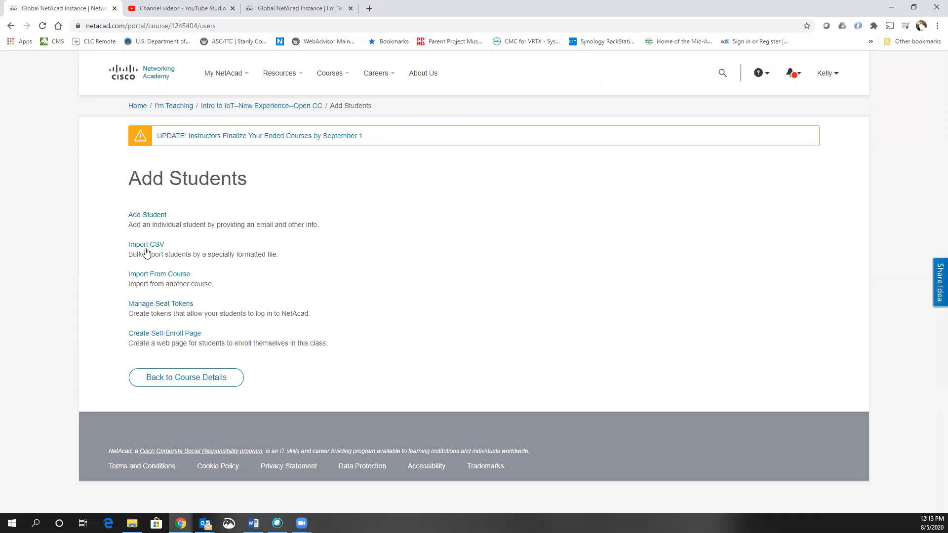
mouse_move(236, 198)
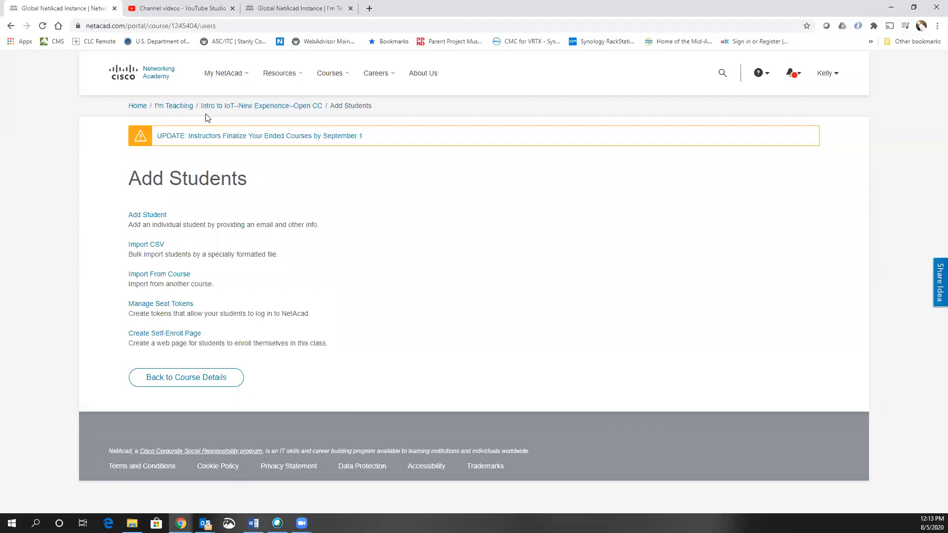
mouse_move(175, 262)
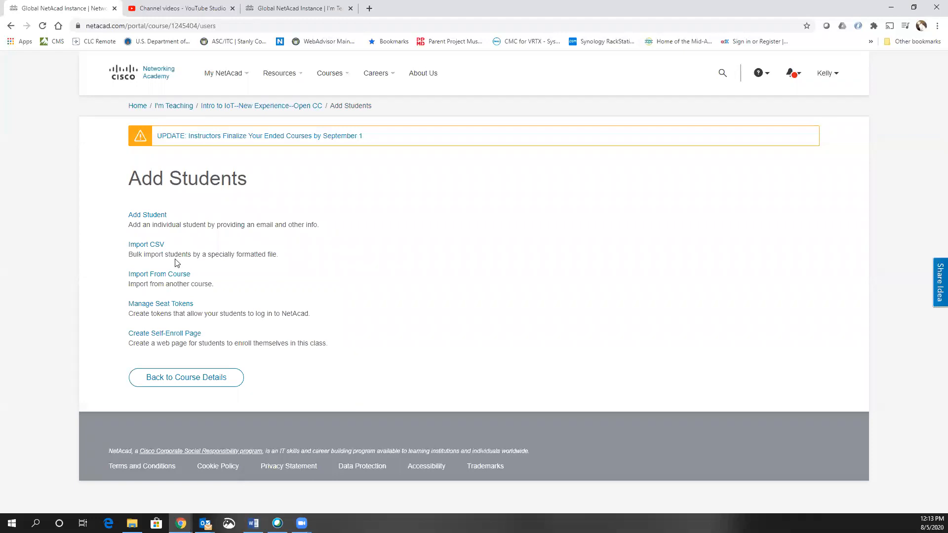
left_click(159, 274)
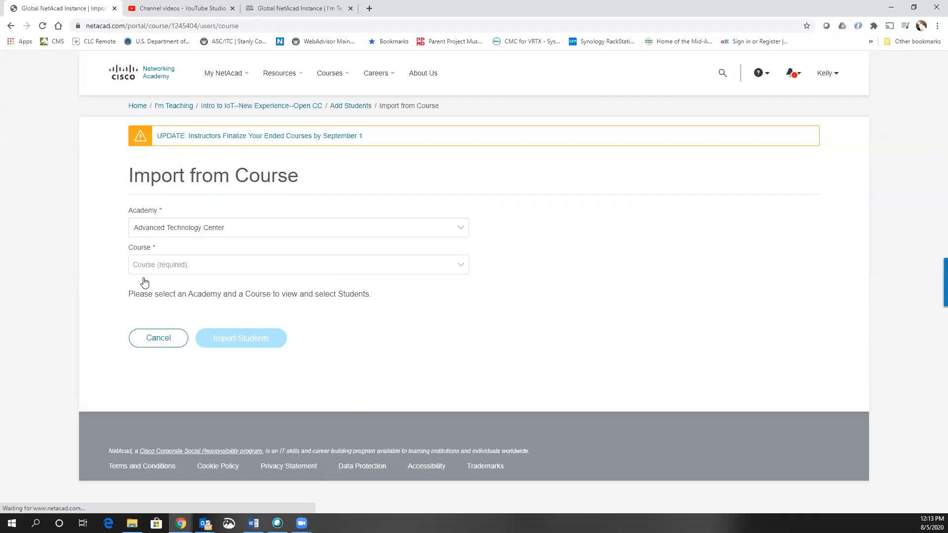
left_click(297, 227)
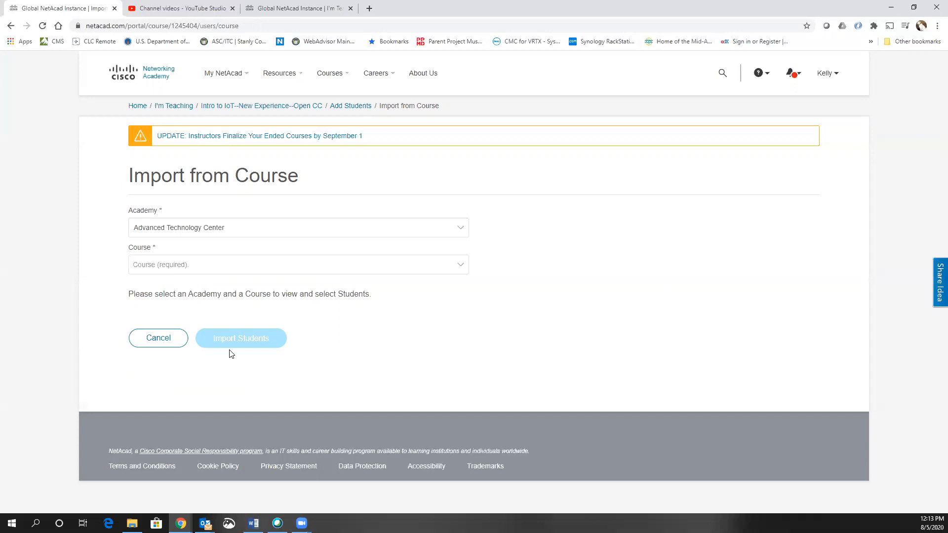
mouse_move(174, 321)
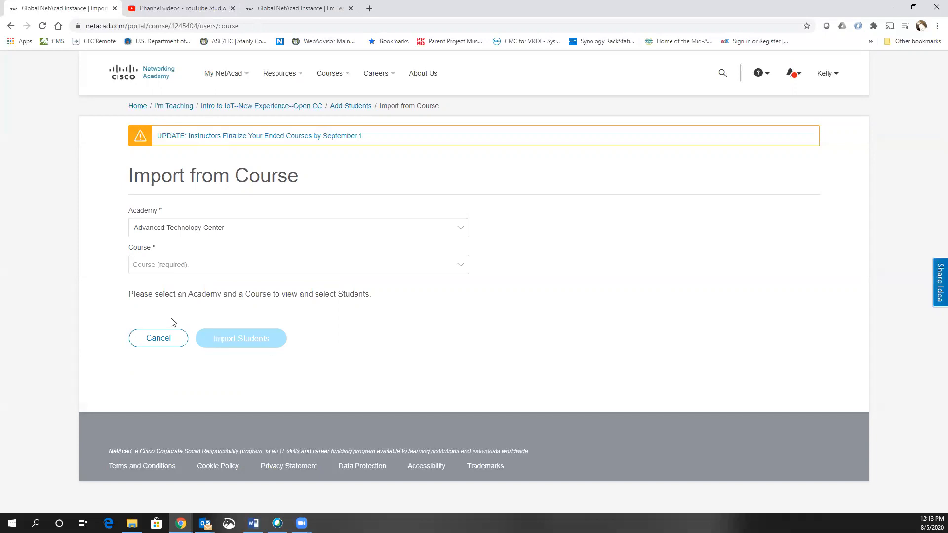
mouse_move(160, 289)
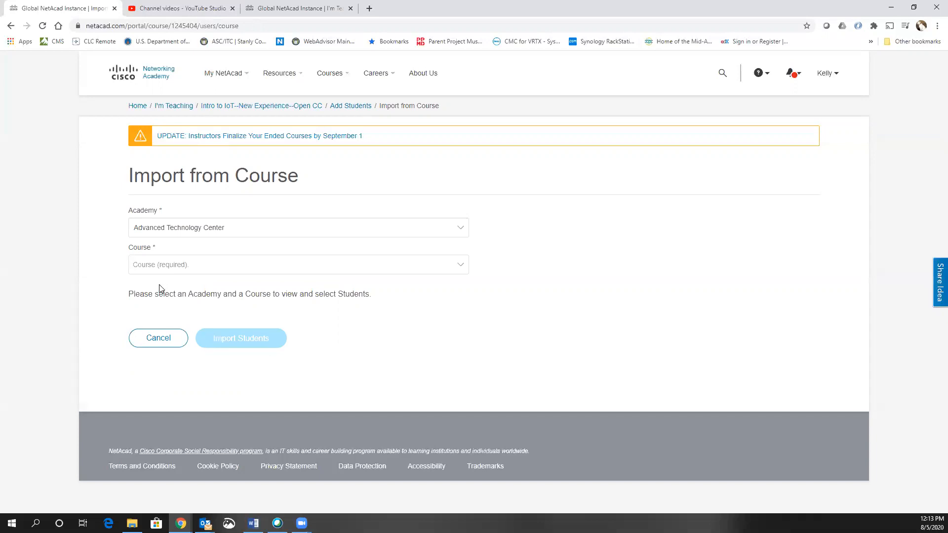
mouse_move(241, 326)
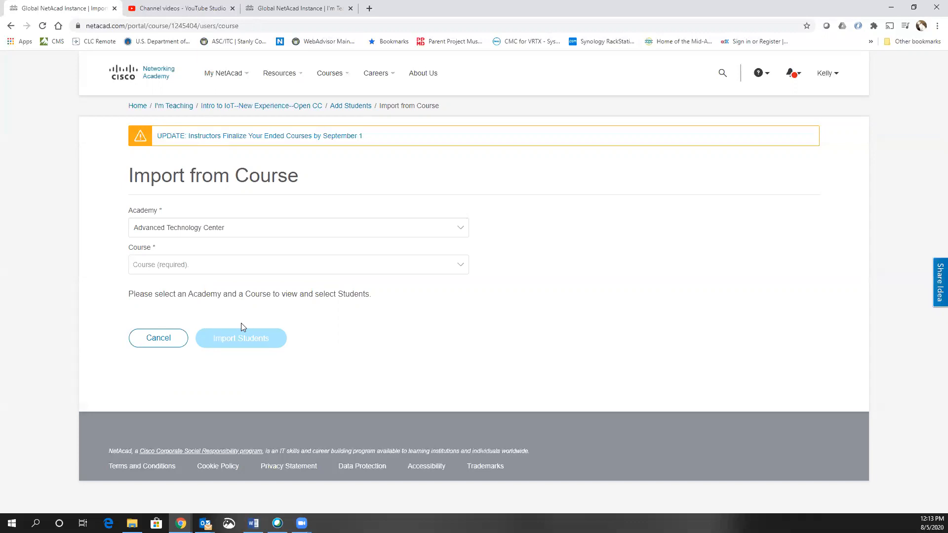
left_click(258, 135)
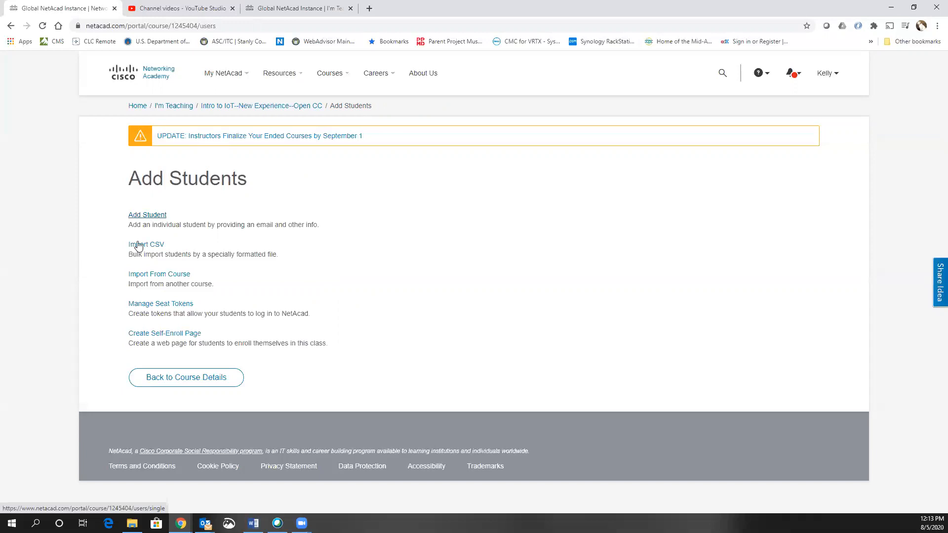
mouse_move(146, 244)
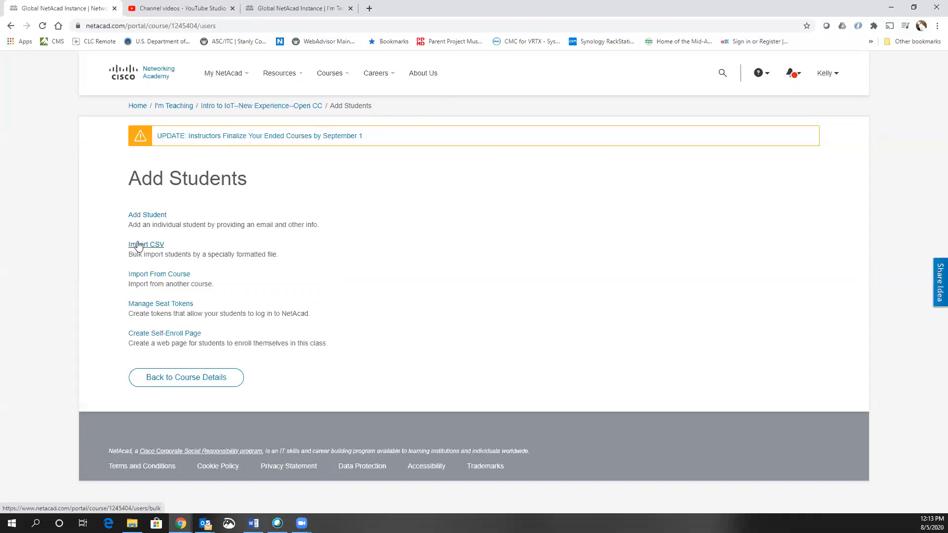
mouse_move(194, 284)
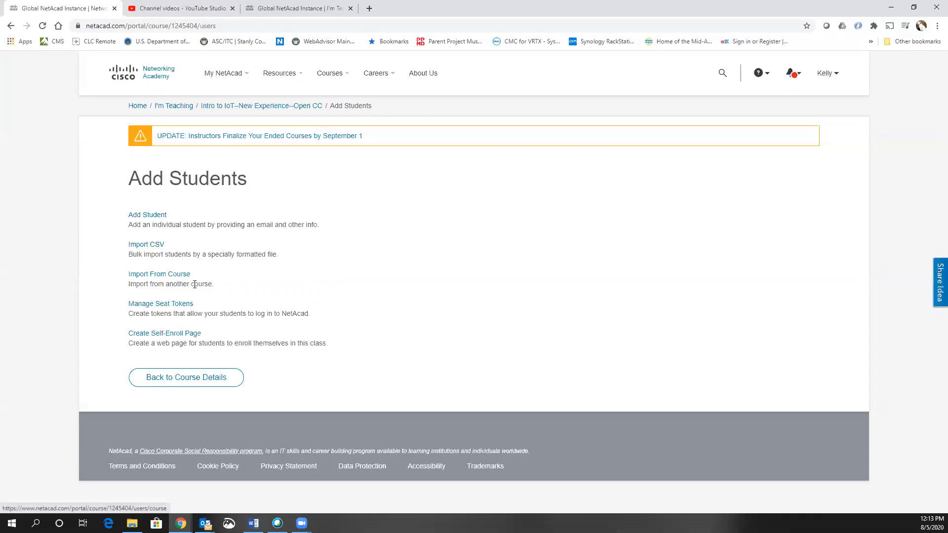
mouse_move(159, 273)
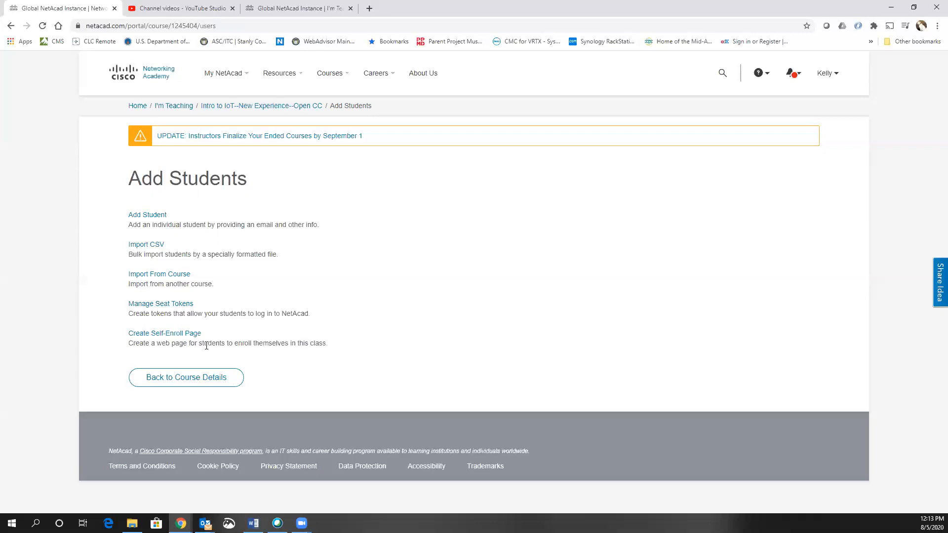
mouse_move(336, 342)
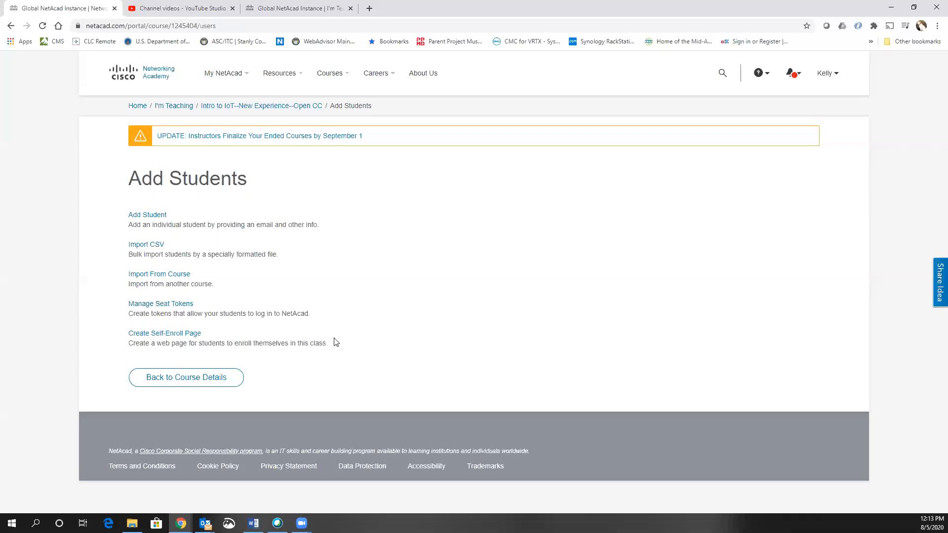